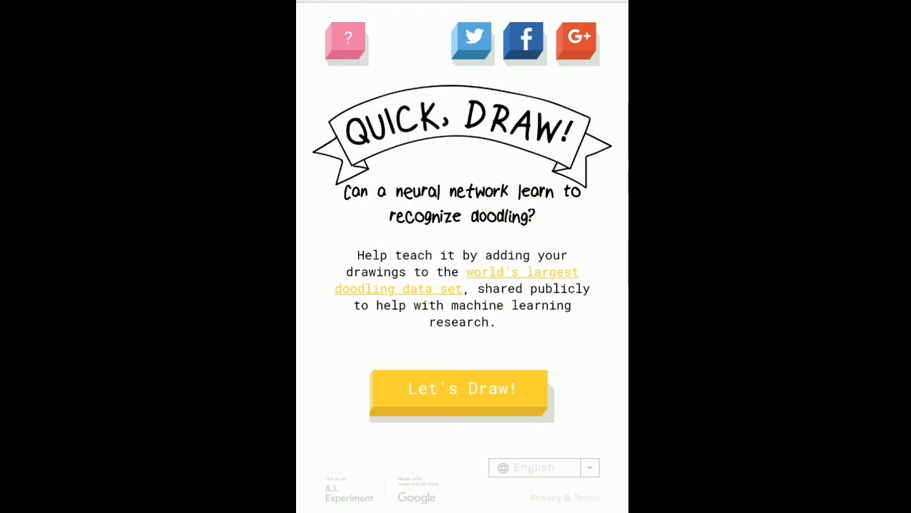
- Start a new doodling game, accept the snake prompt, and draw a snake
left_click(461, 388)
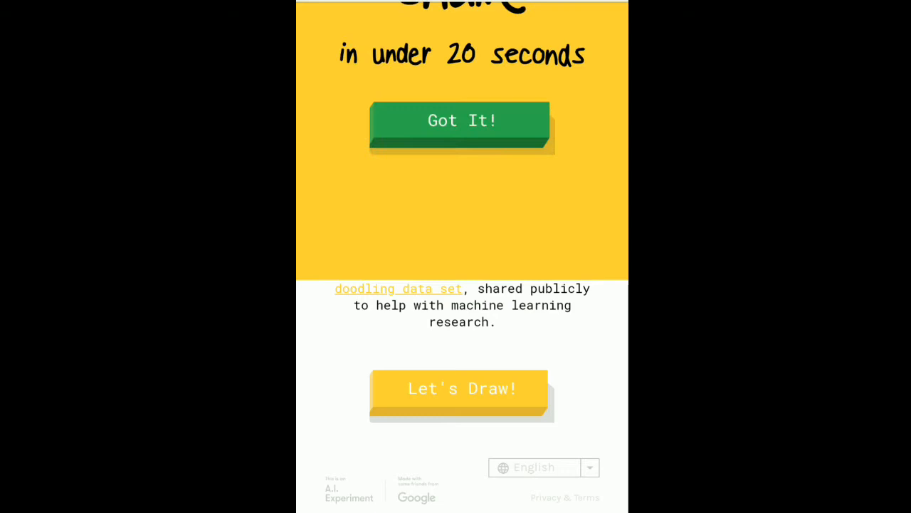
left_click(461, 388)
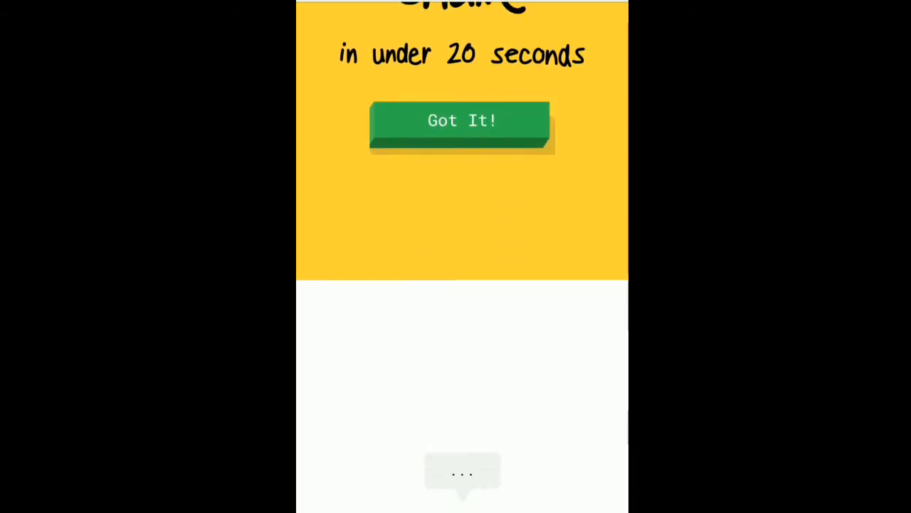
left_click(461, 121)
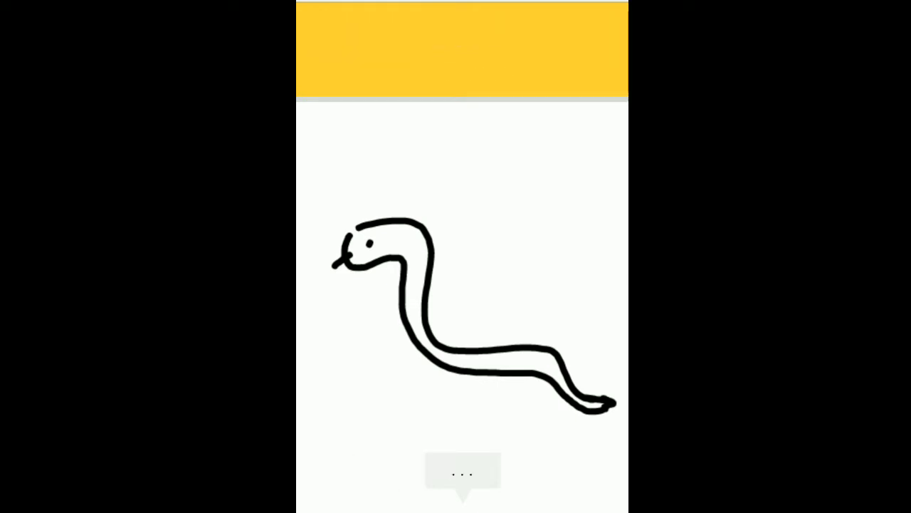
- Draw a panda until recognized, then accept and draw the fence prompt
left_click(461, 476)
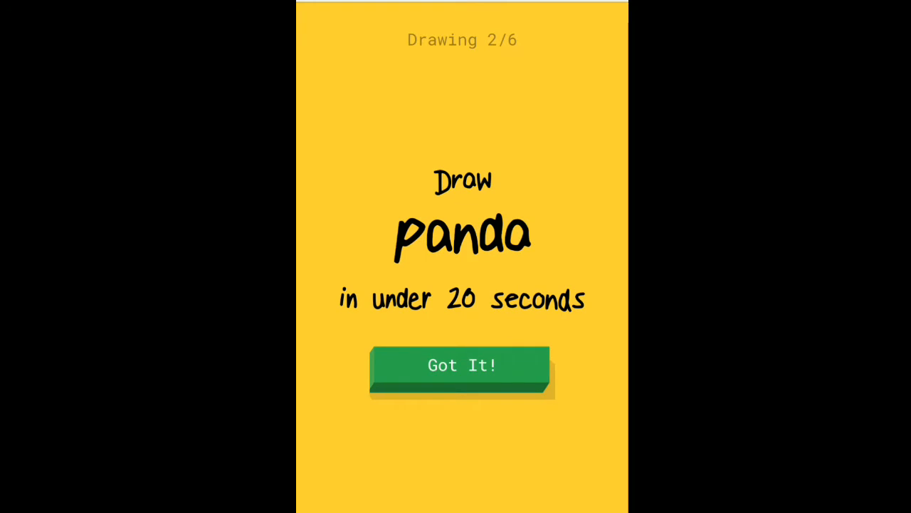
left_click(462, 365)
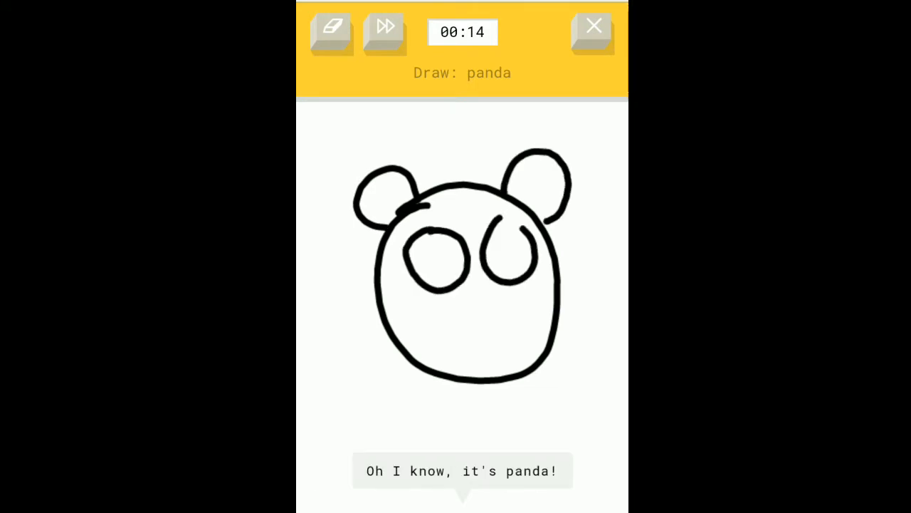
left_click(384, 32)
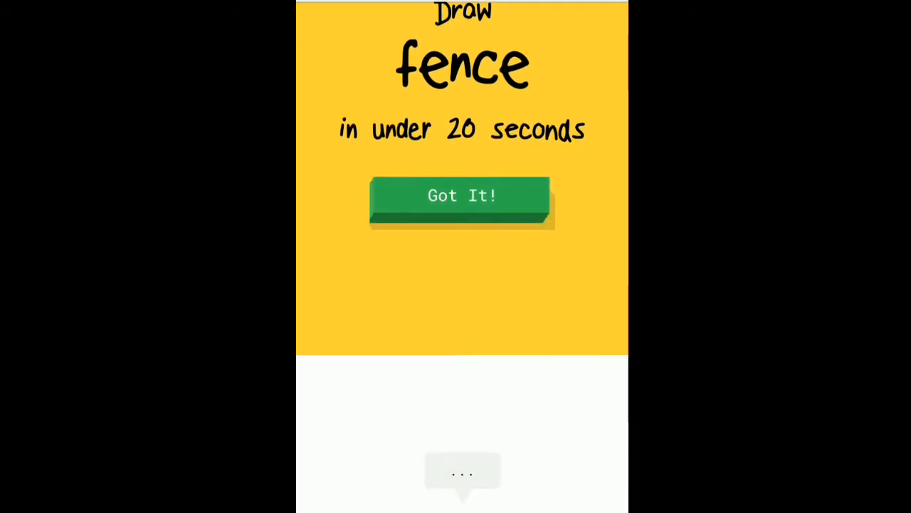
left_click(461, 195)
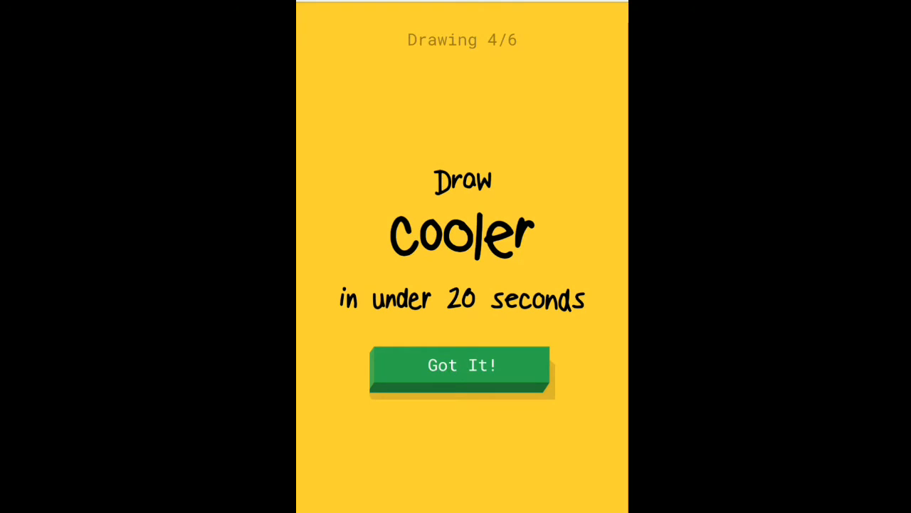
- Draw a cooler with a base line, then accept the bread prompt
left_click(461, 365)
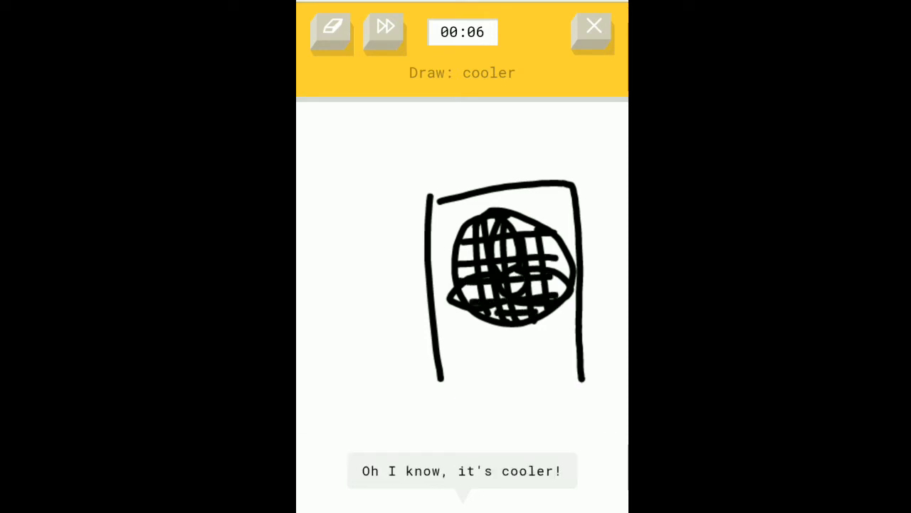
left_click_drag(466, 351, 537, 348)
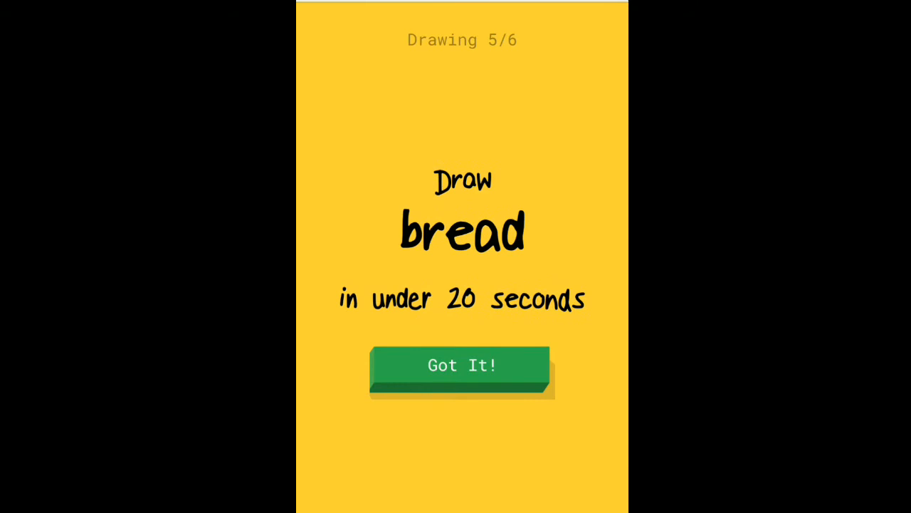
left_click(461, 366)
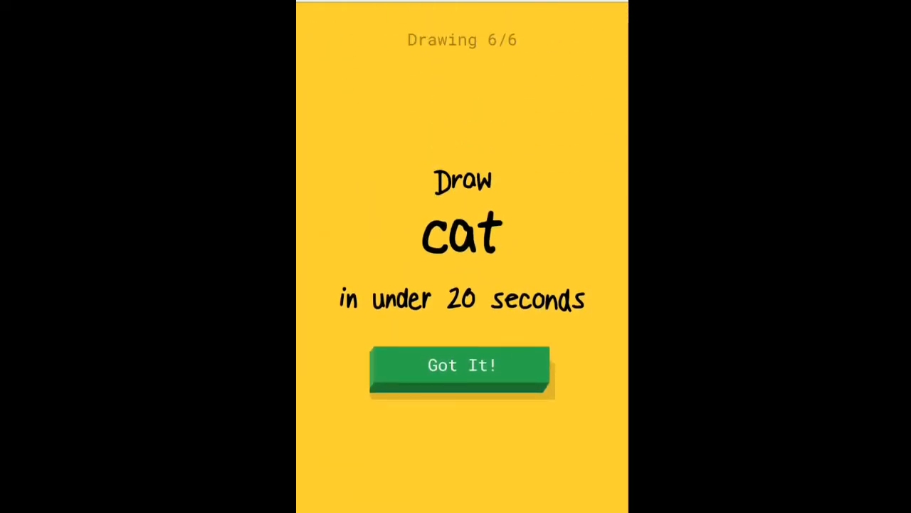
- Accept the cat prompt and draw a cat for the final drawing
left_click(461, 366)
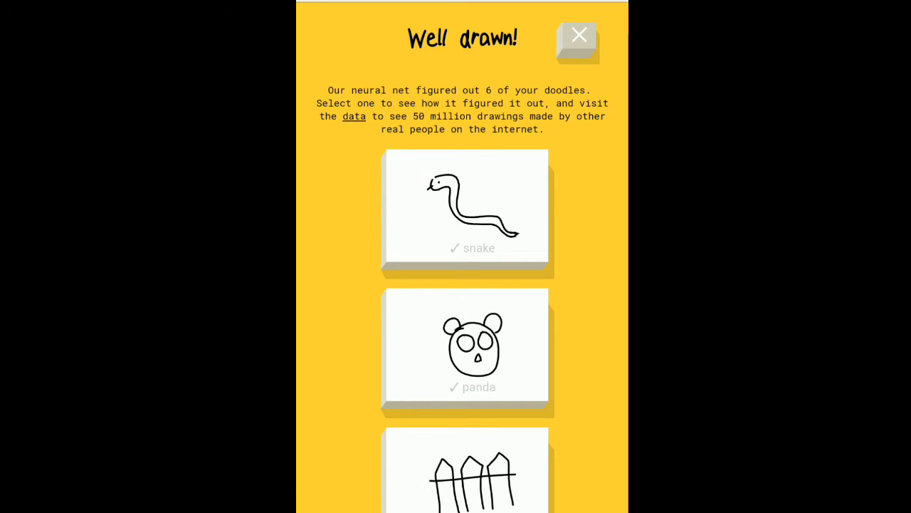
- Open the cooler doodle's closest-match details, then view the cat card
scroll("down", 3)
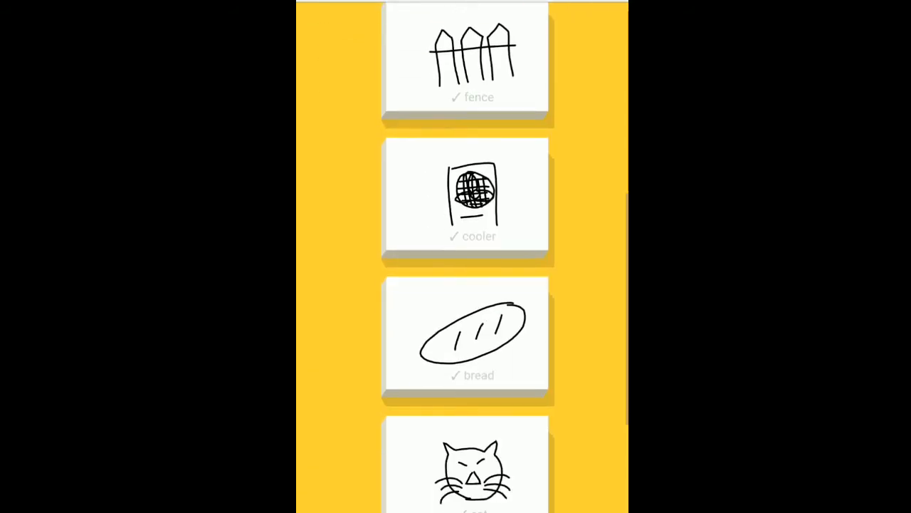
left_click(466, 199)
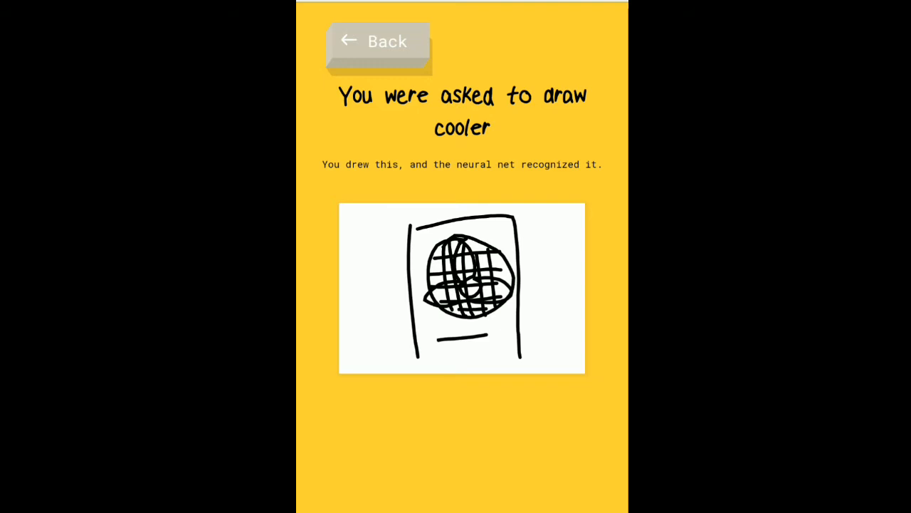
scroll("down", 3)
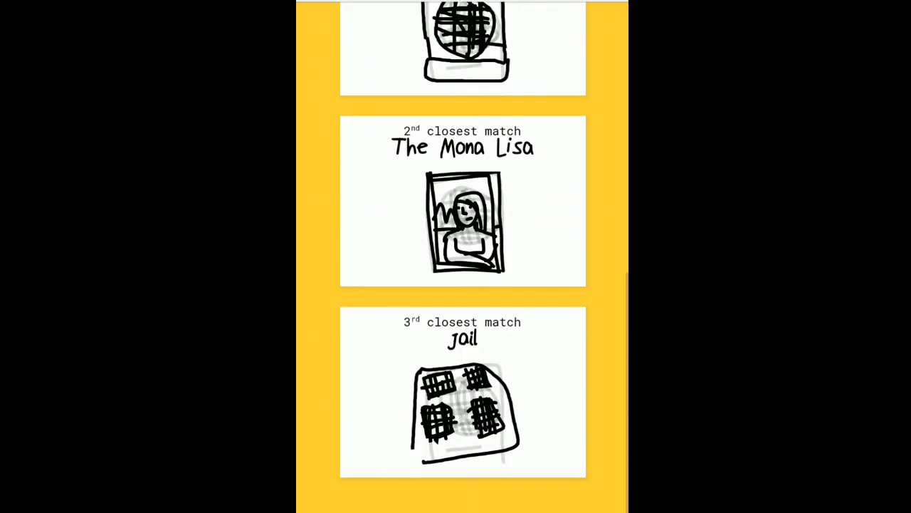
scroll("up", 3)
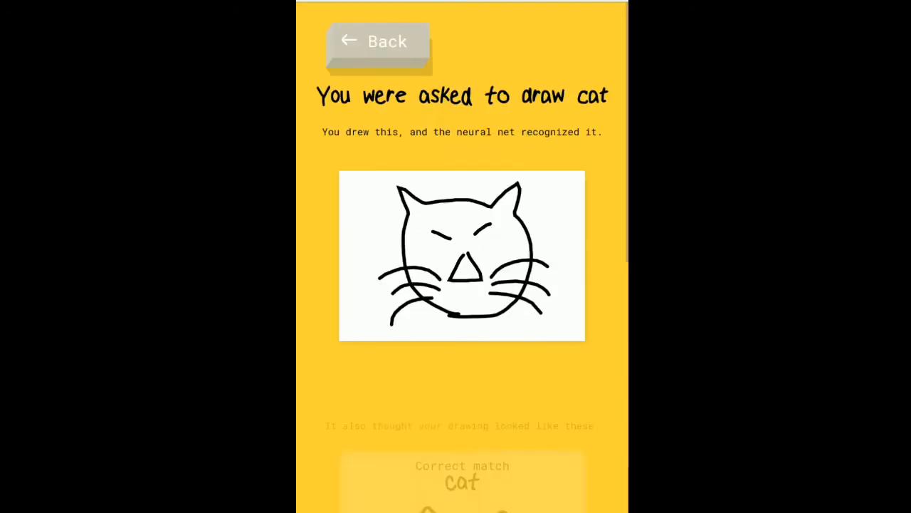
- Go back to the six-doodle results list and scroll to Play Again
left_click(376, 41)
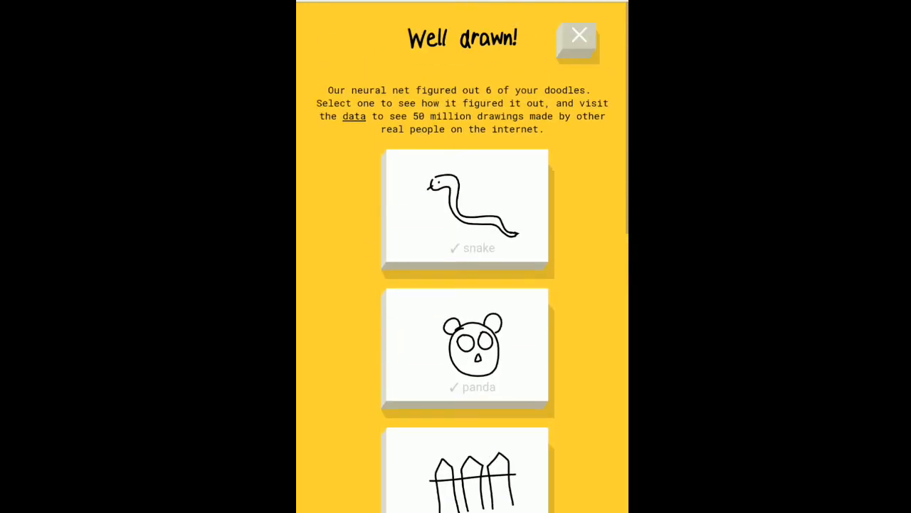
scroll("down", 3)
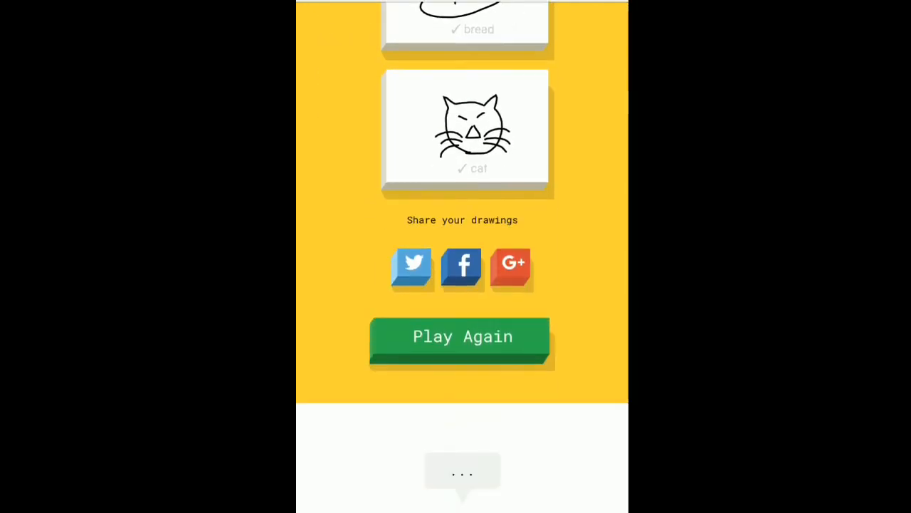
- Play again and draw a sea turtle with extra shell plates
left_click(461, 336)
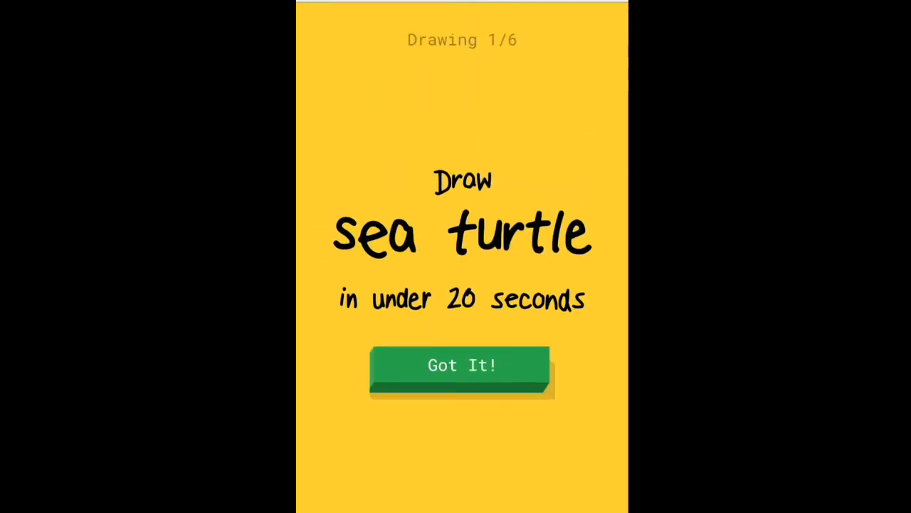
left_click(462, 366)
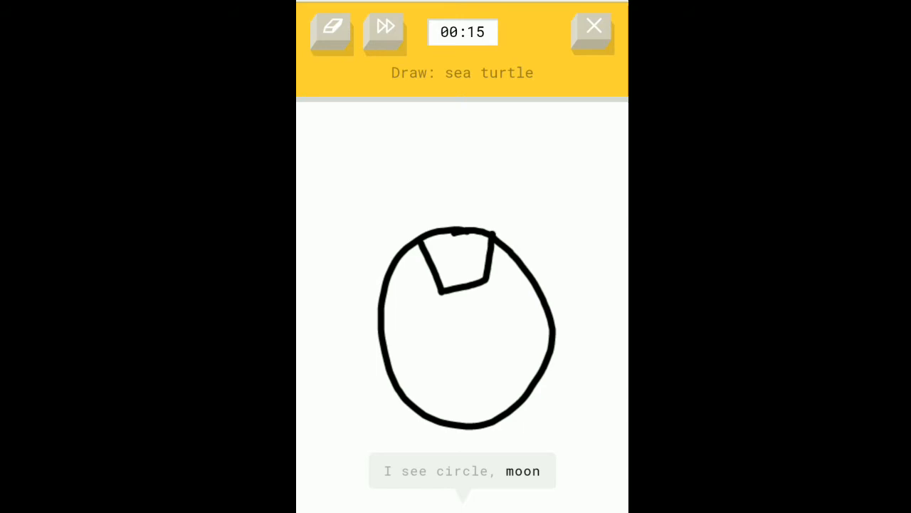
left_click_drag(491, 288, 548, 345)
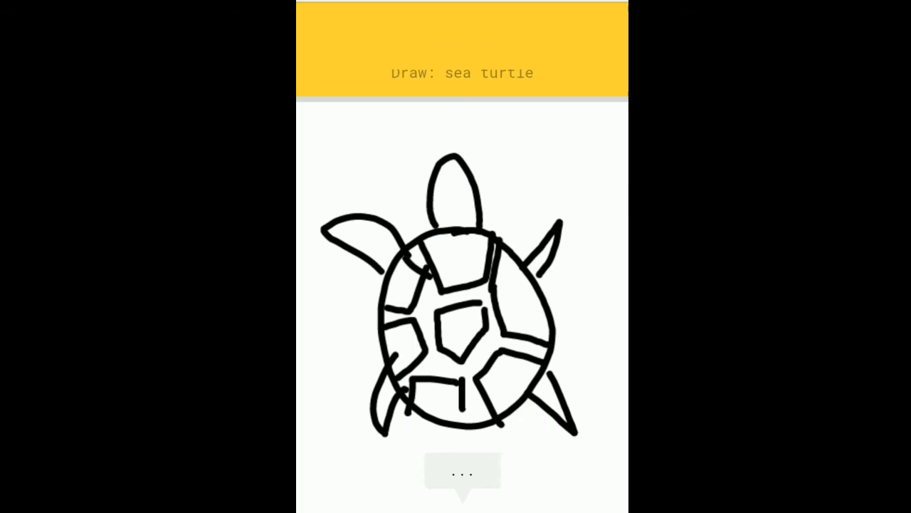
left_click(386, 32)
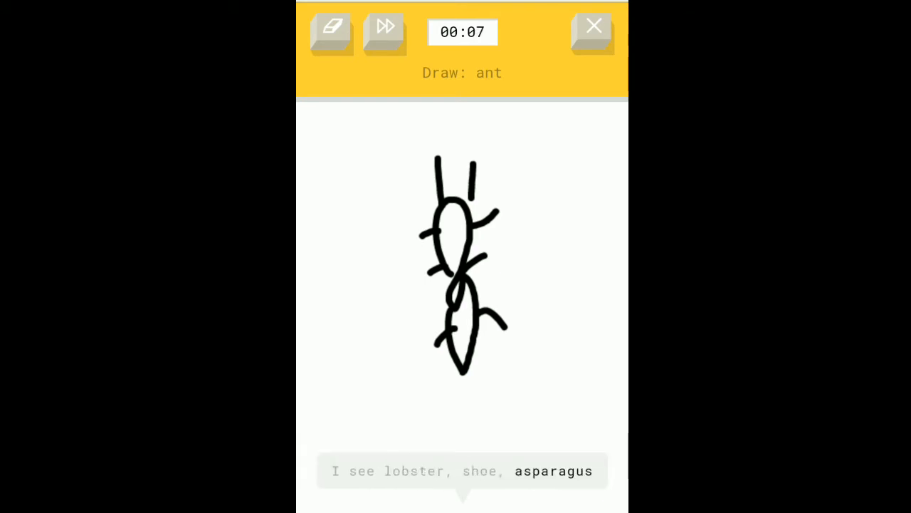
- Erase the unrecognized ant sketch and redraw it until time expires
left_click(331, 32)
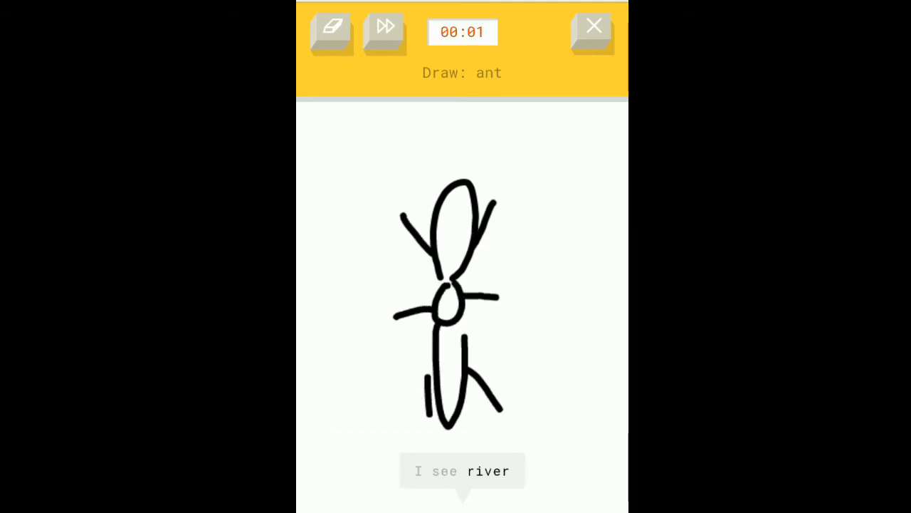
left_click(385, 32)
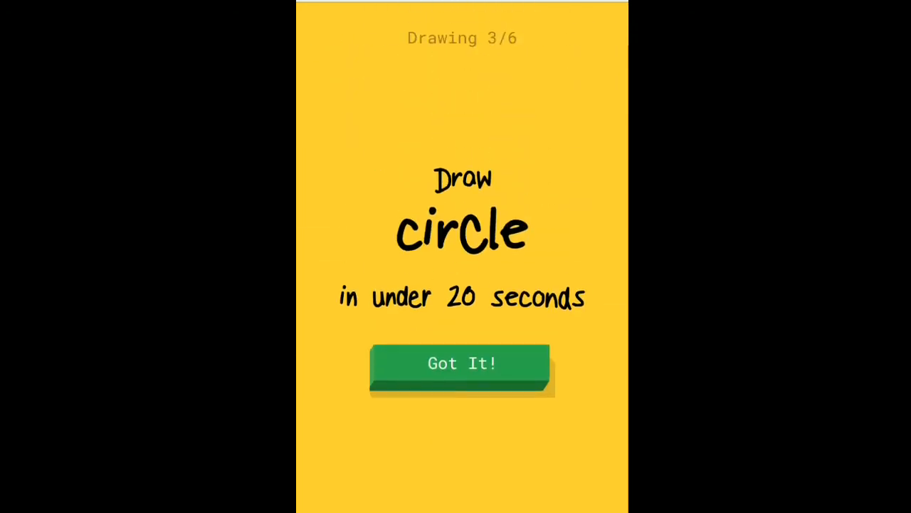
- Accept the circle prompt and draw a circle on the canvas
left_click(461, 369)
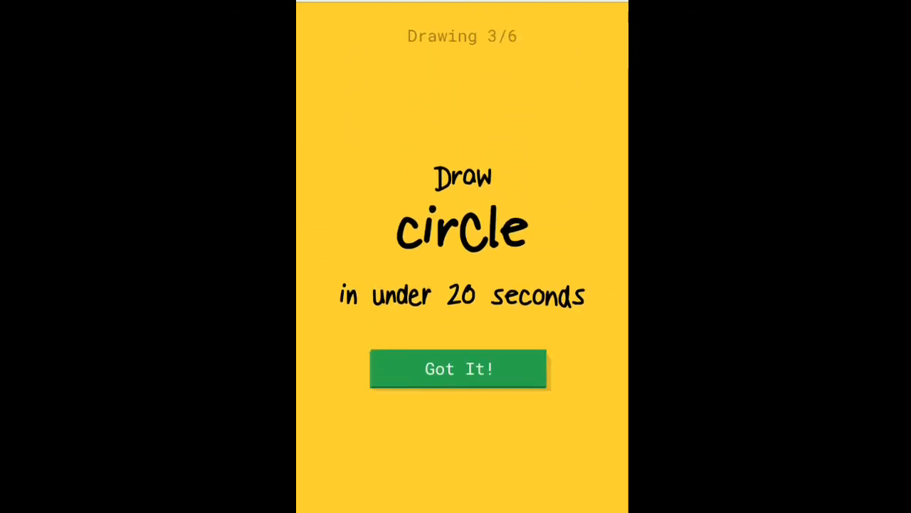
left_click(459, 368)
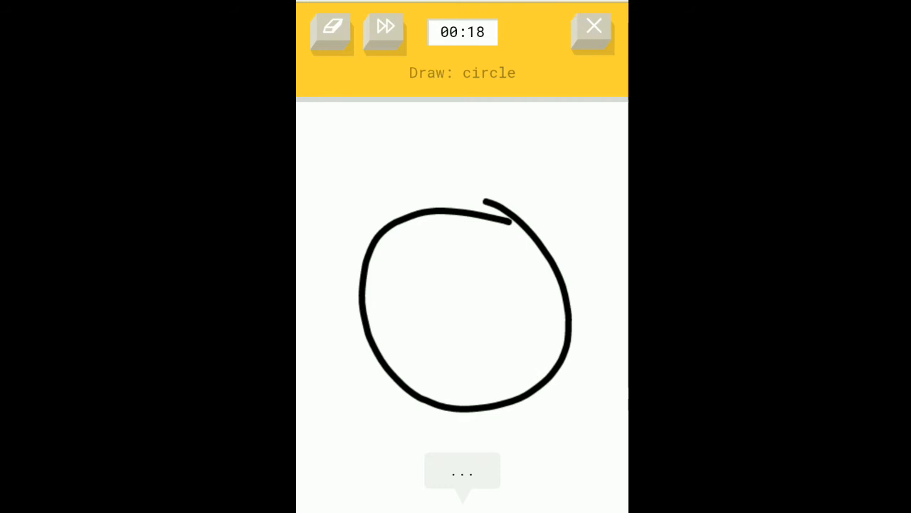
left_click(386, 32)
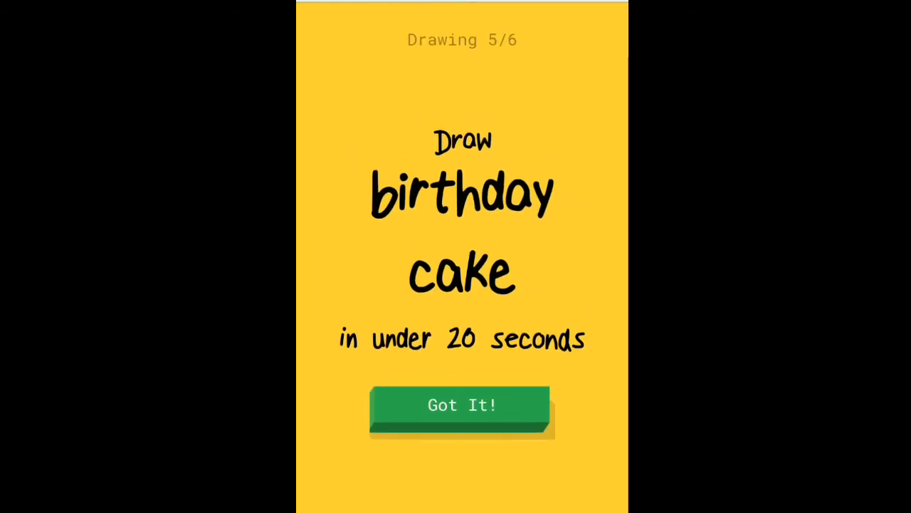
- Draw a two-tier birthday cake with a candle until it's recognized
left_click(461, 406)
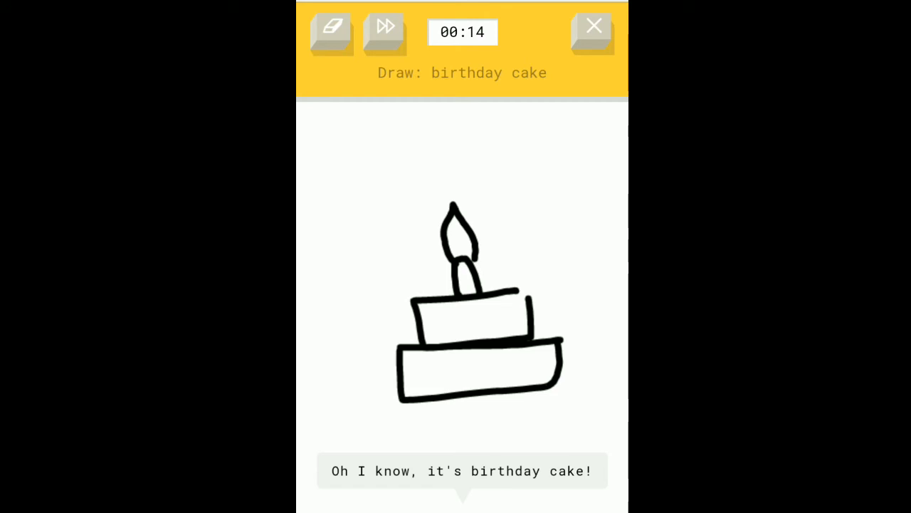
left_click(385, 32)
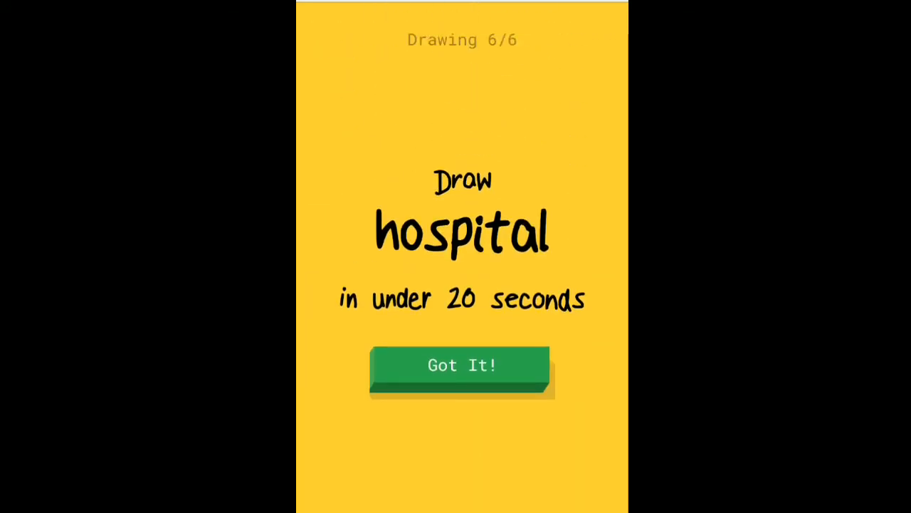
- Doodle a hospital building with a cross on top until the round ends on the results page
left_click(461, 366)
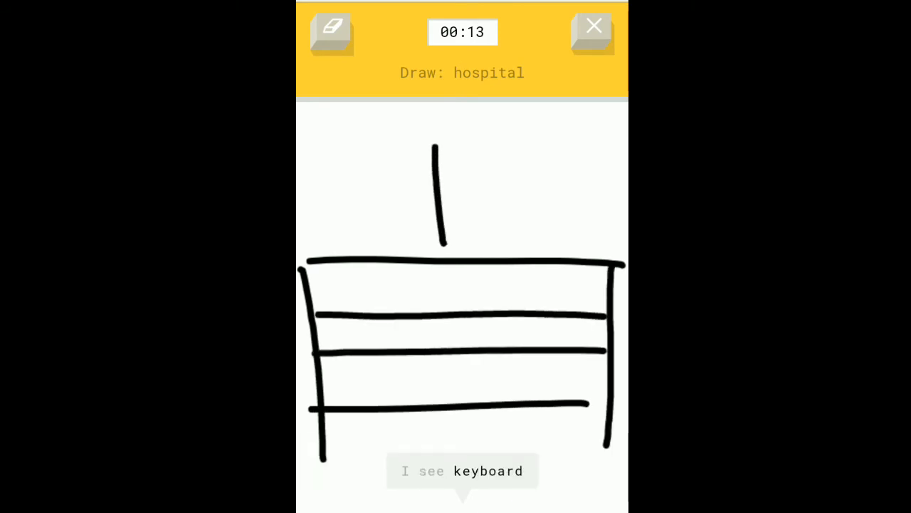
left_click_drag(402, 198, 491, 196)
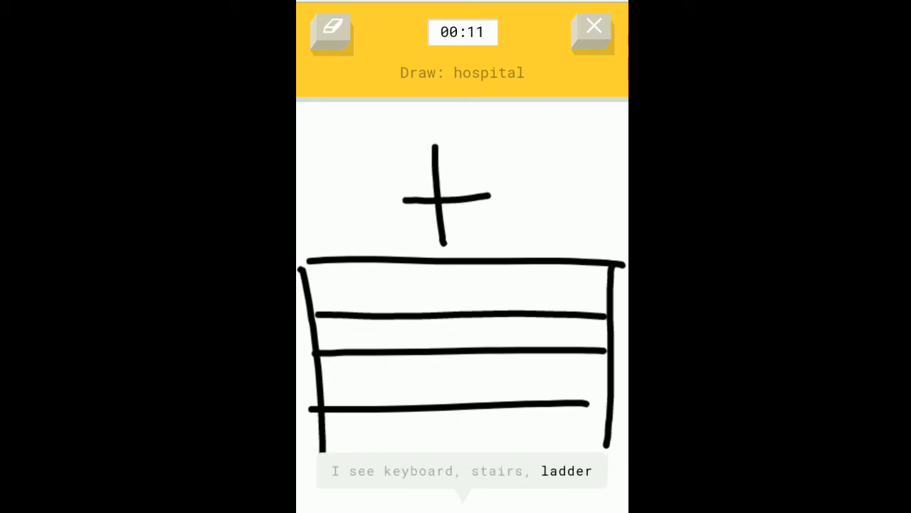
left_click(331, 32)
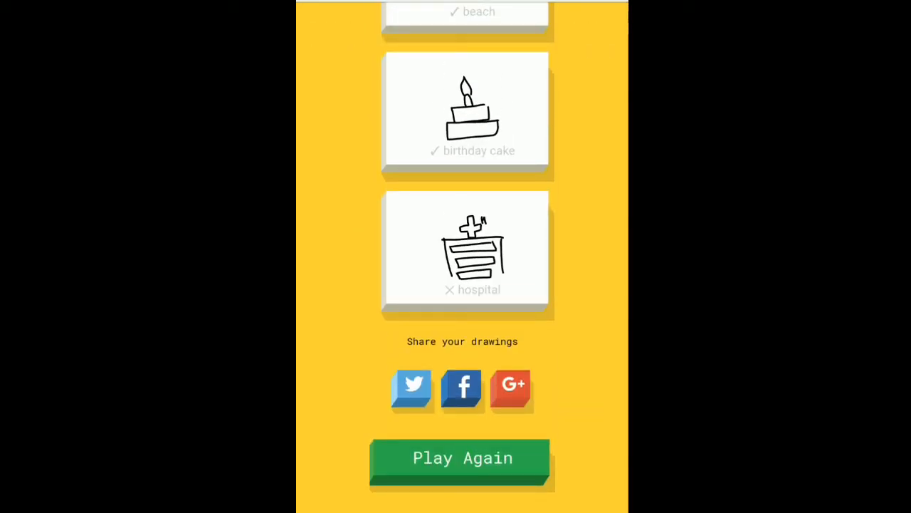
left_click(467, 249)
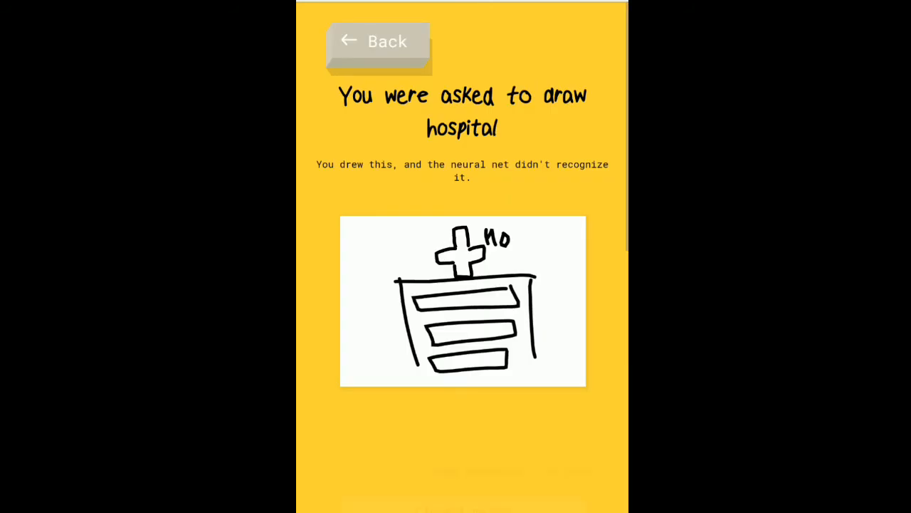
scroll("down", 3)
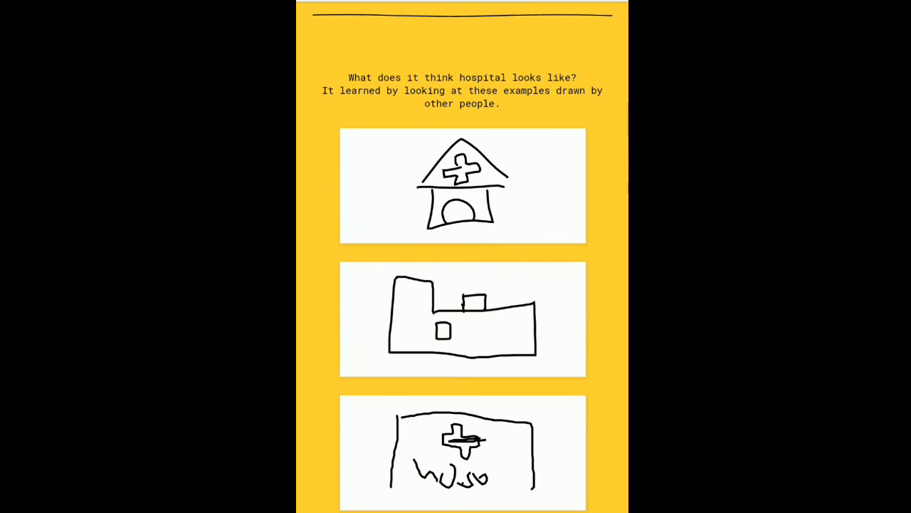
scroll("down", 3)
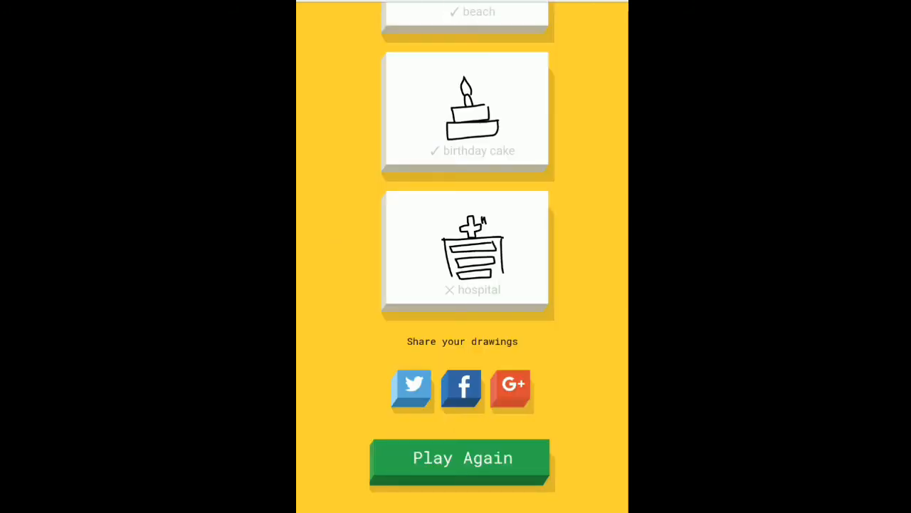
- Start a new game and doodle the postcard, snake and dog prompts in turn
left_click(462, 457)
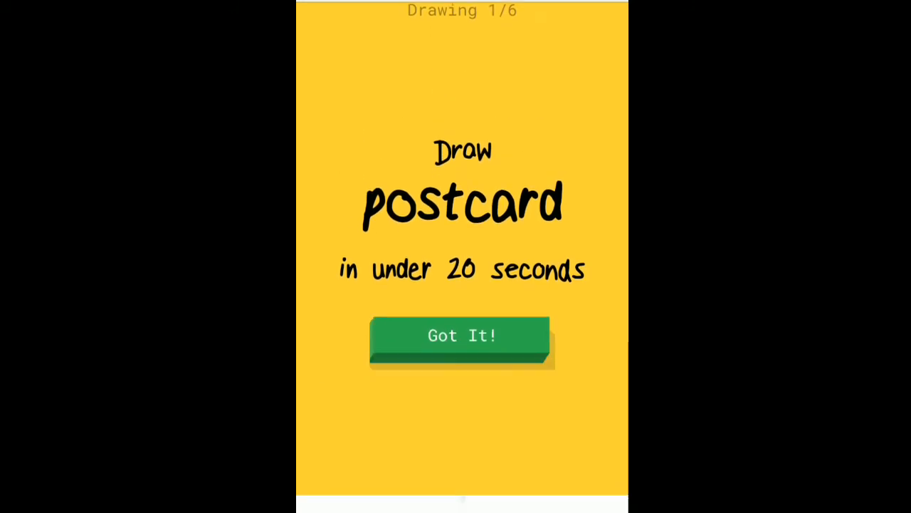
left_click(461, 335)
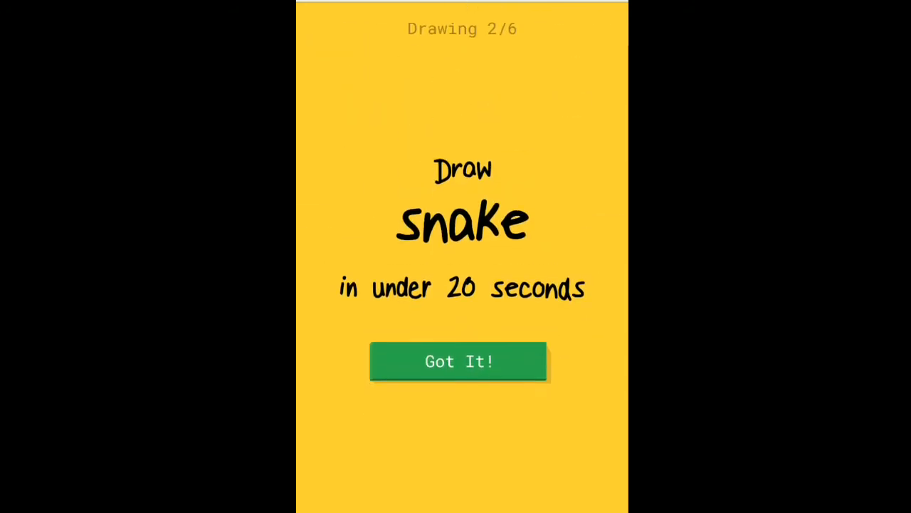
left_click(458, 361)
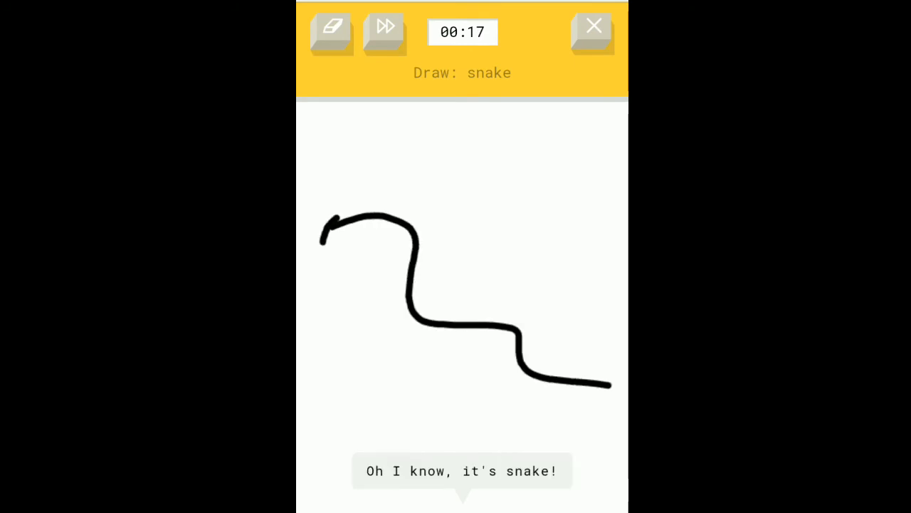
left_click(385, 32)
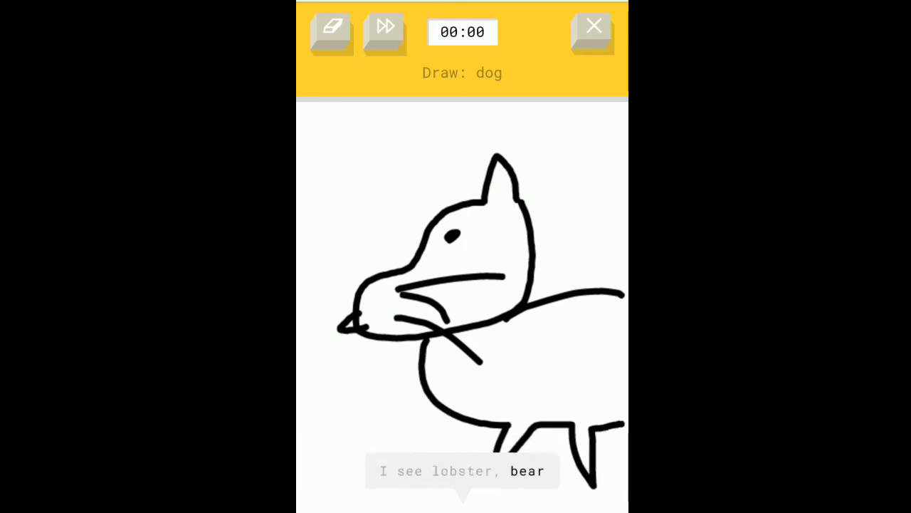
left_click(384, 32)
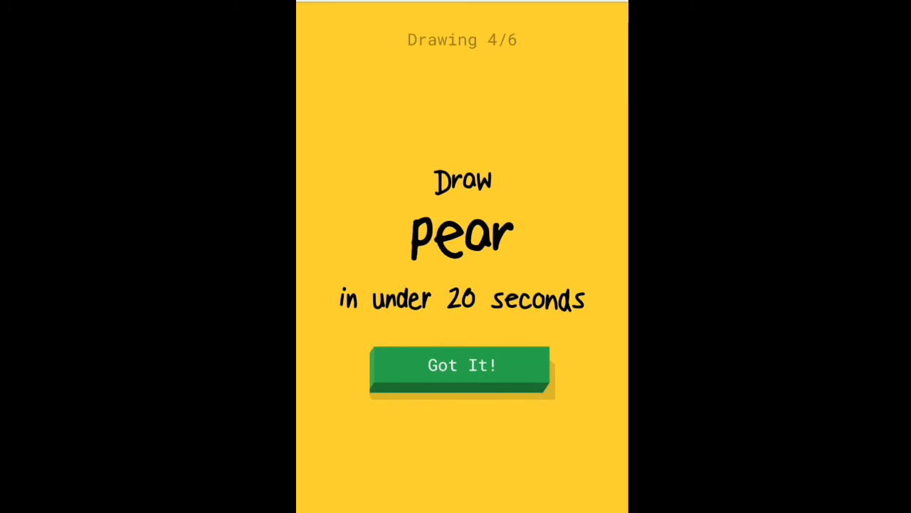
- Doodle a pear with a stem, then a crocodile until time runs out
left_click(462, 366)
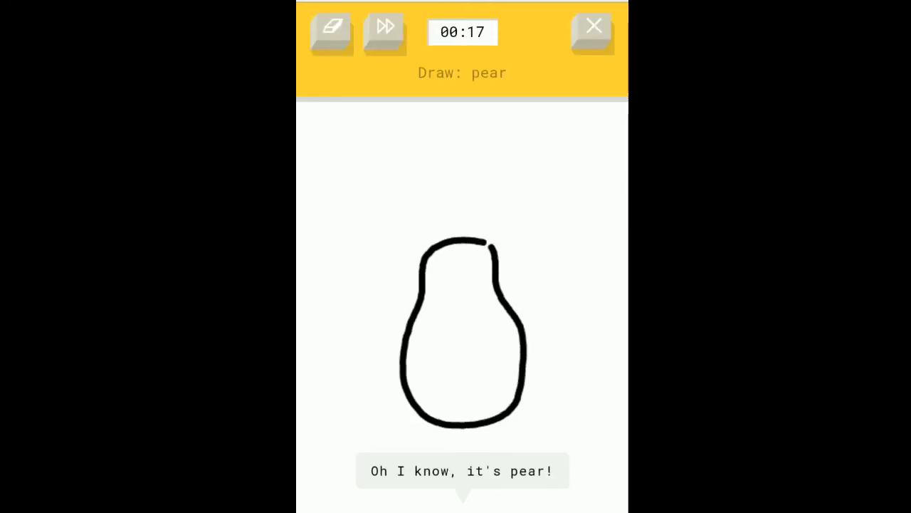
left_click_drag(466, 256, 466, 210)
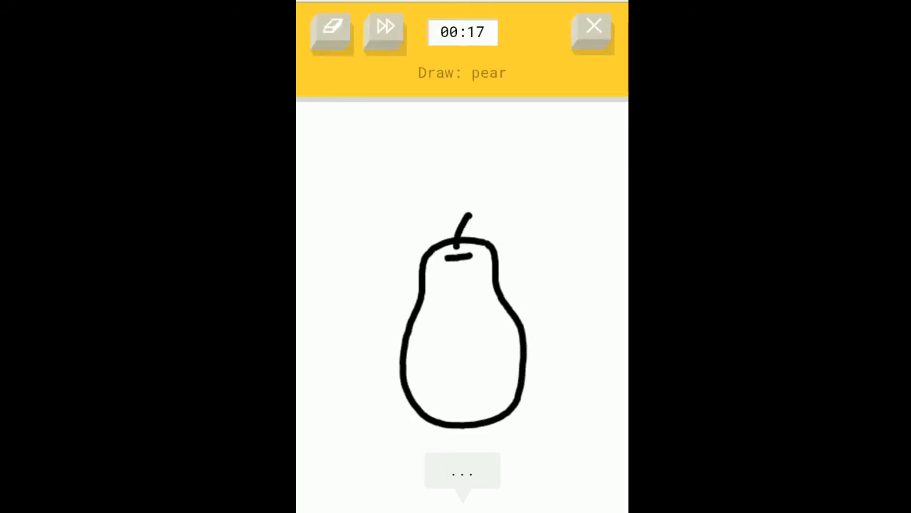
left_click(385, 31)
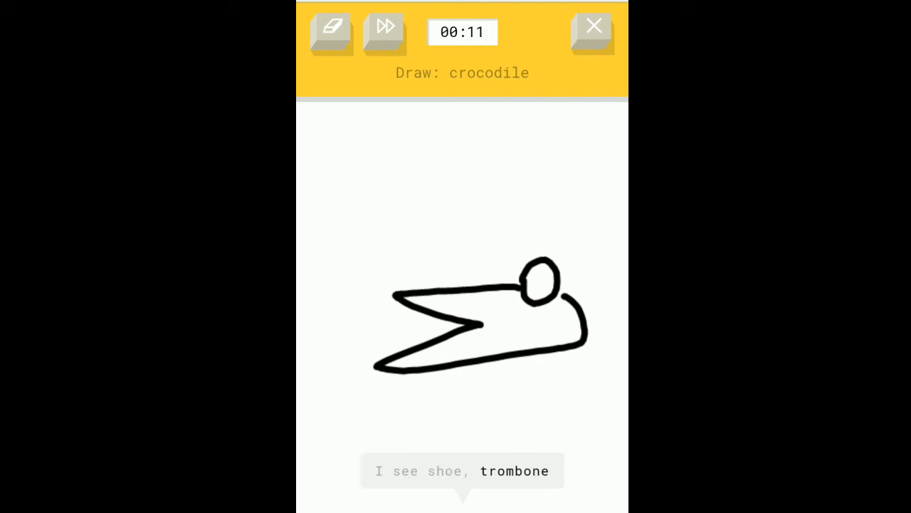
left_click(332, 32)
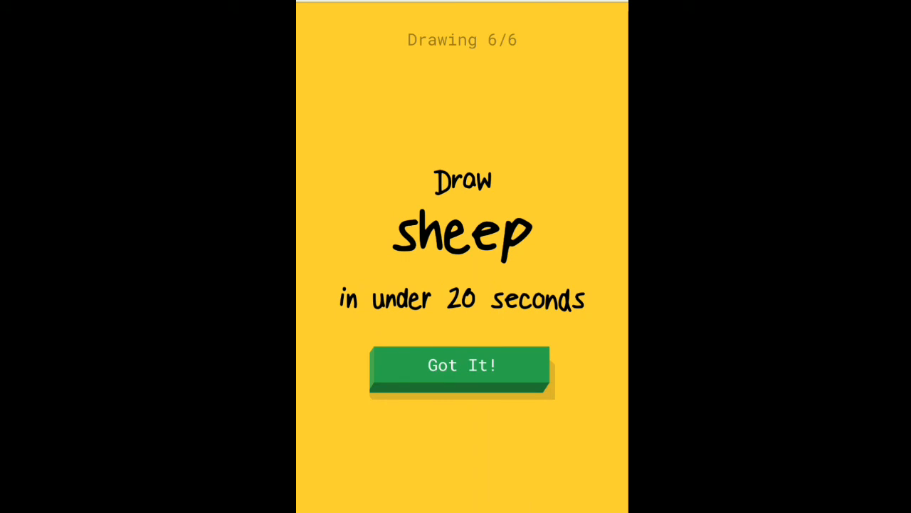
- Doodle a woolly sheep outline for the final drawing, 6/6
left_click(461, 365)
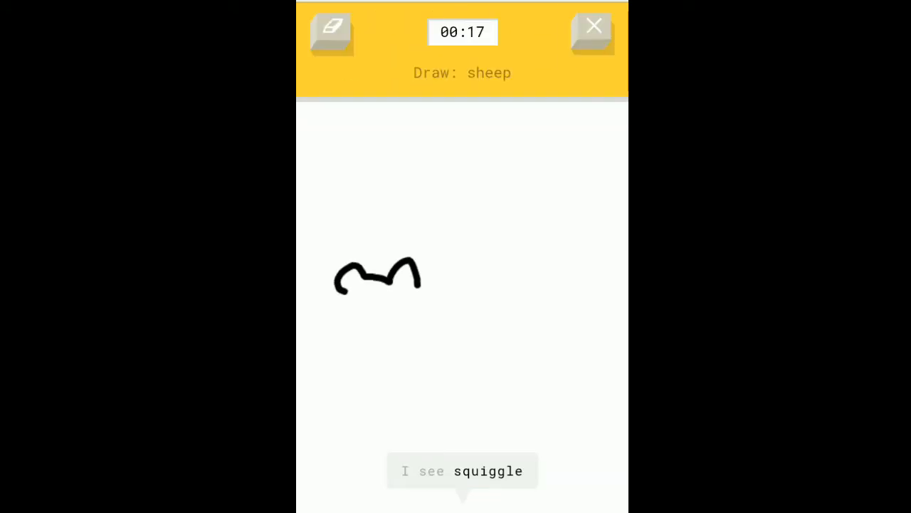
left_click_drag(420, 278, 537, 192)
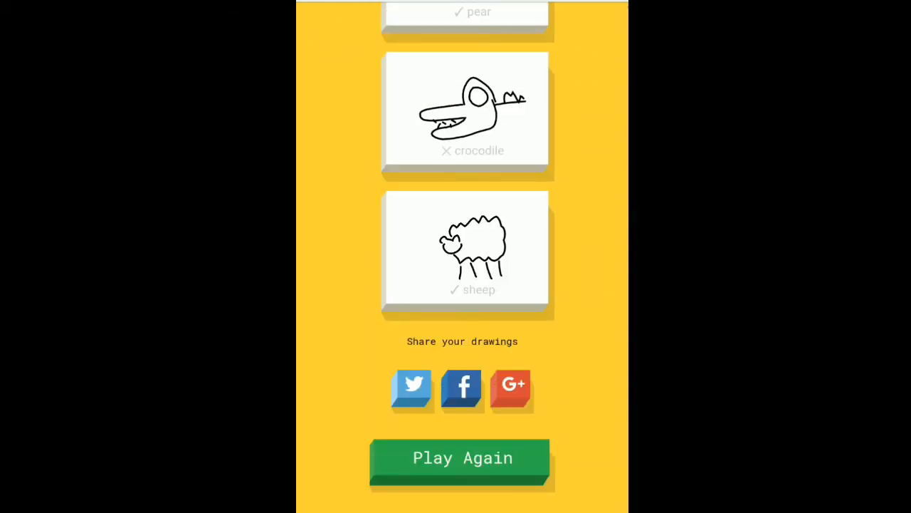
left_click(465, 111)
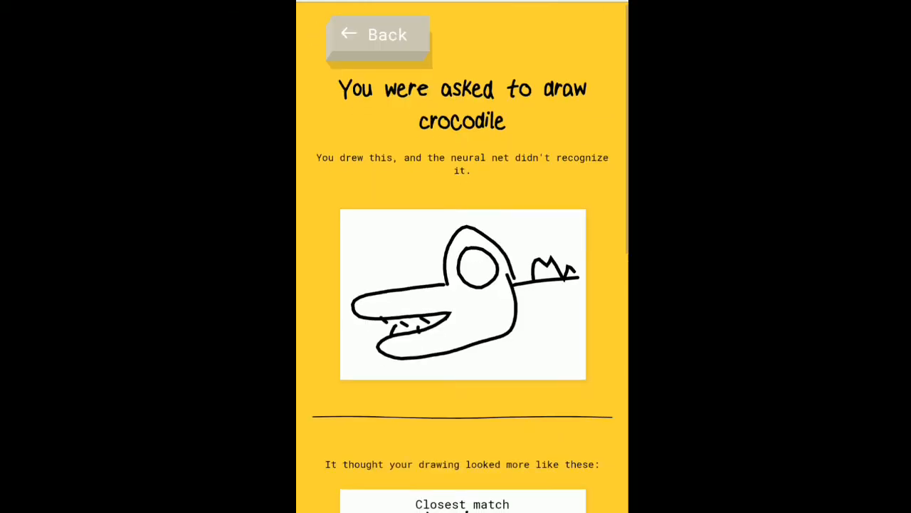
scroll("down", 3)
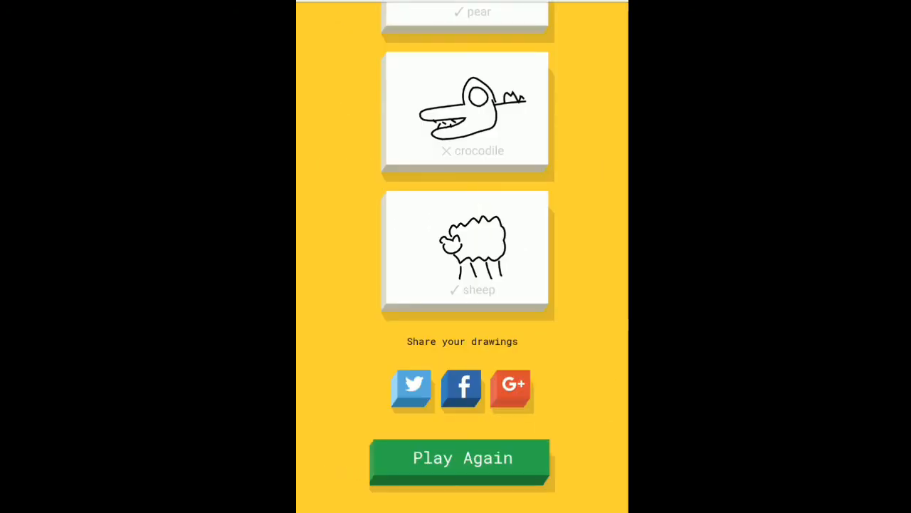
scroll("up", 3)
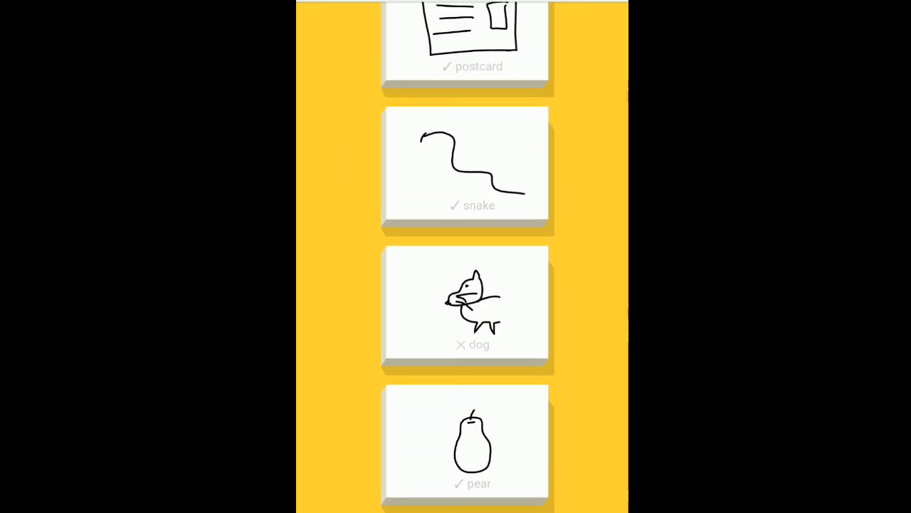
scroll("down", 3)
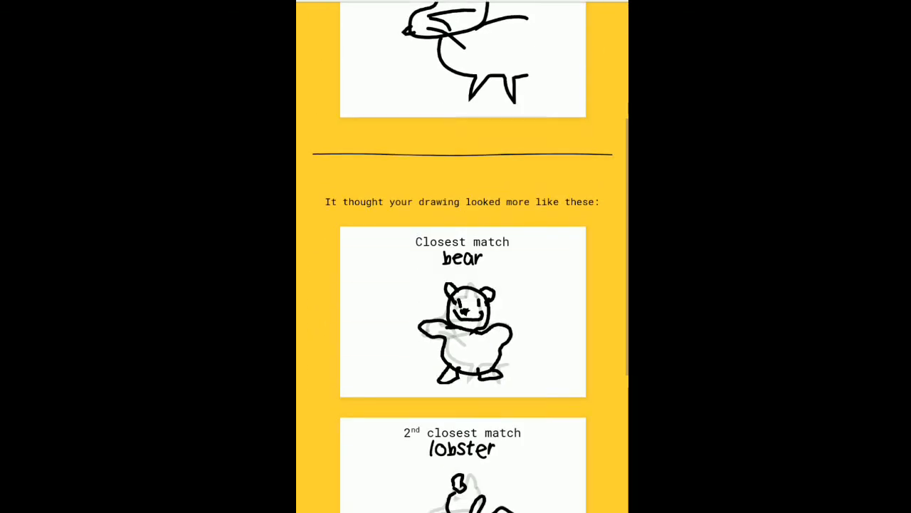
scroll("up", 3)
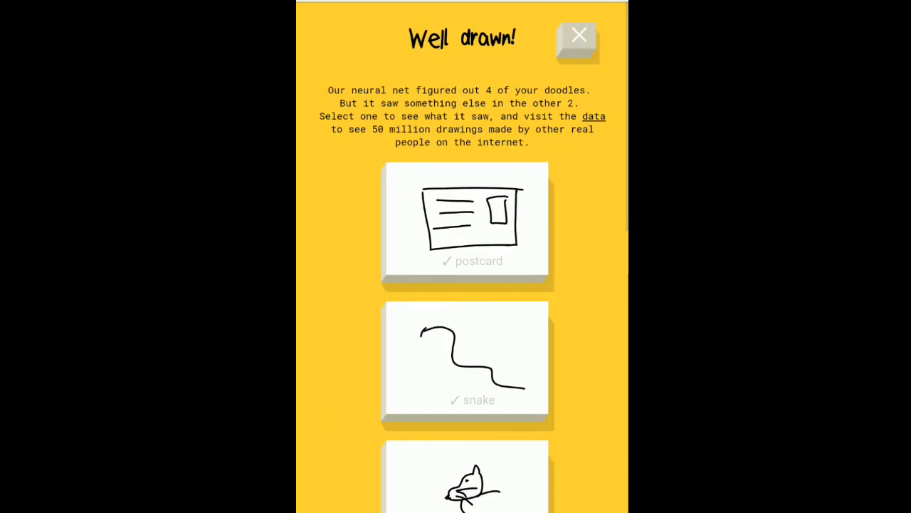
scroll("down", 3)
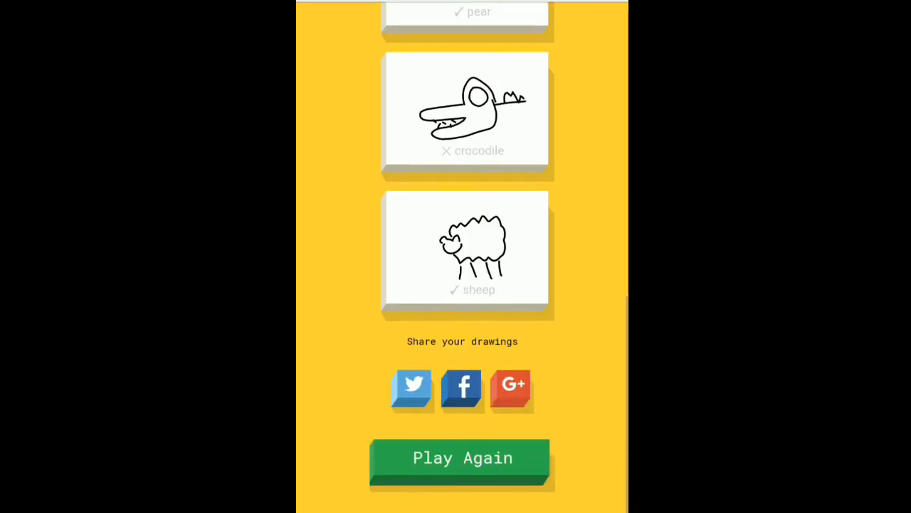